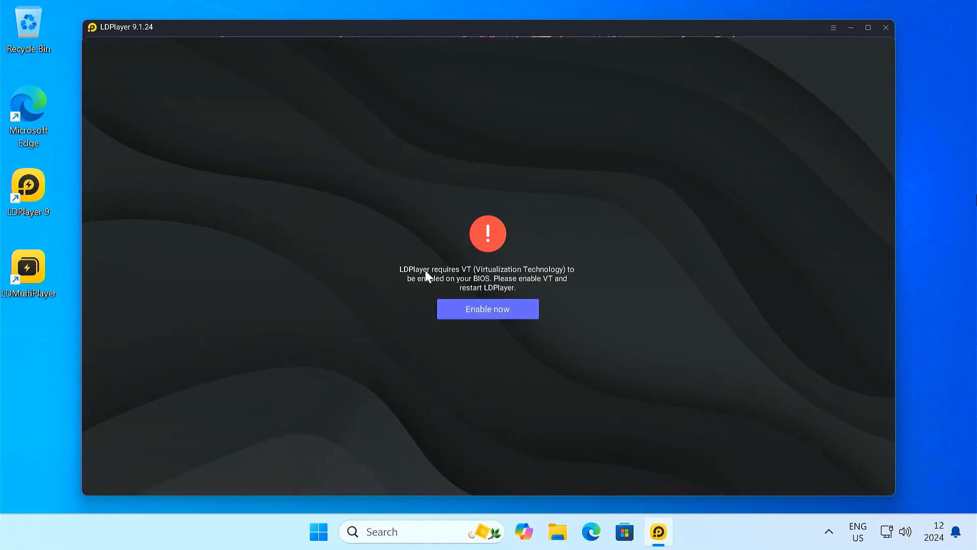
pyautogui.moveTo(452, 287)
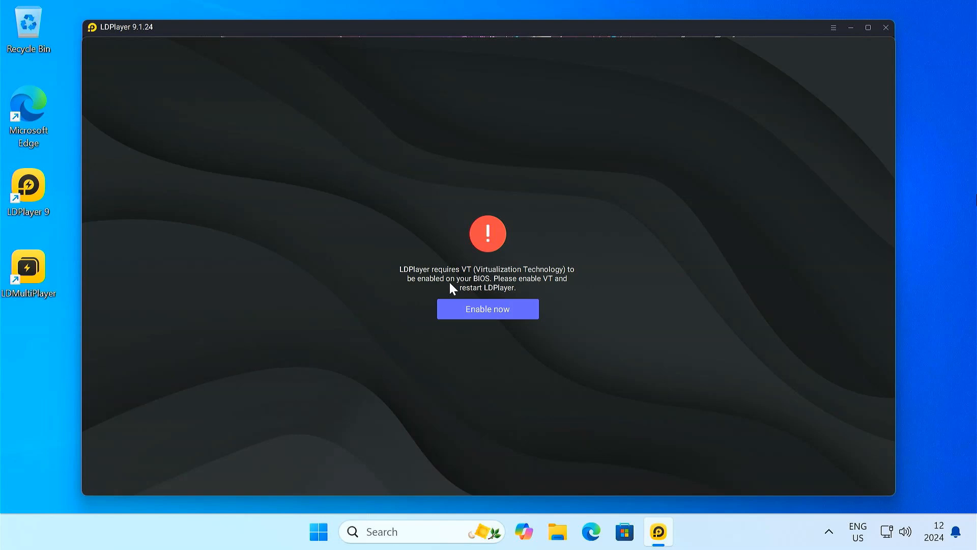
pyautogui.moveTo(559, 303)
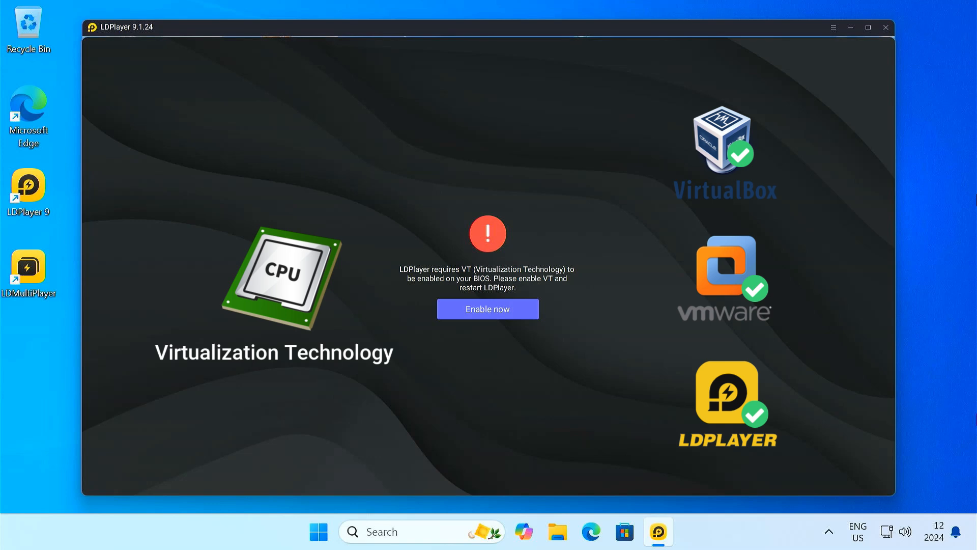
pyautogui.moveTo(881, 94)
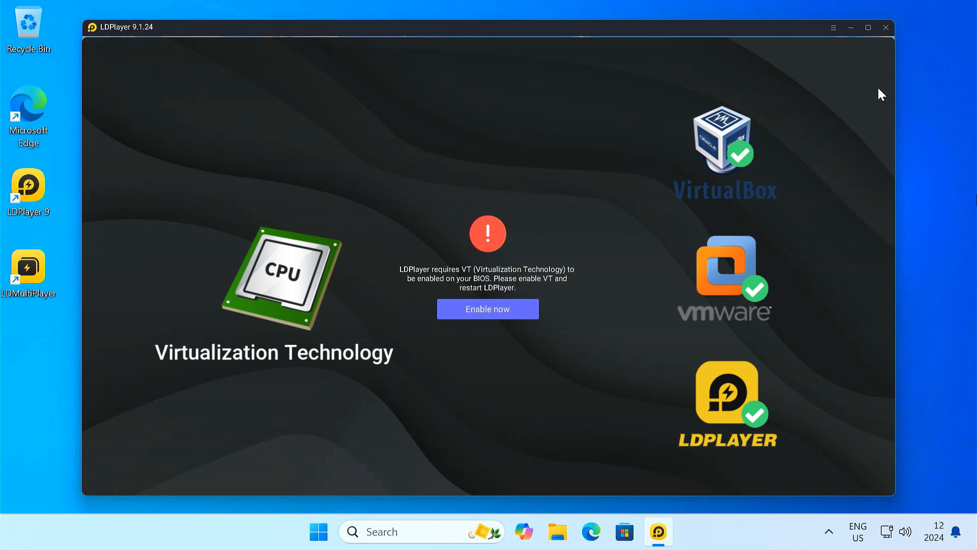
# Close the LDPlayer window and choose Exit LDPlayer instead of restarting.
pyautogui.click(488, 308)
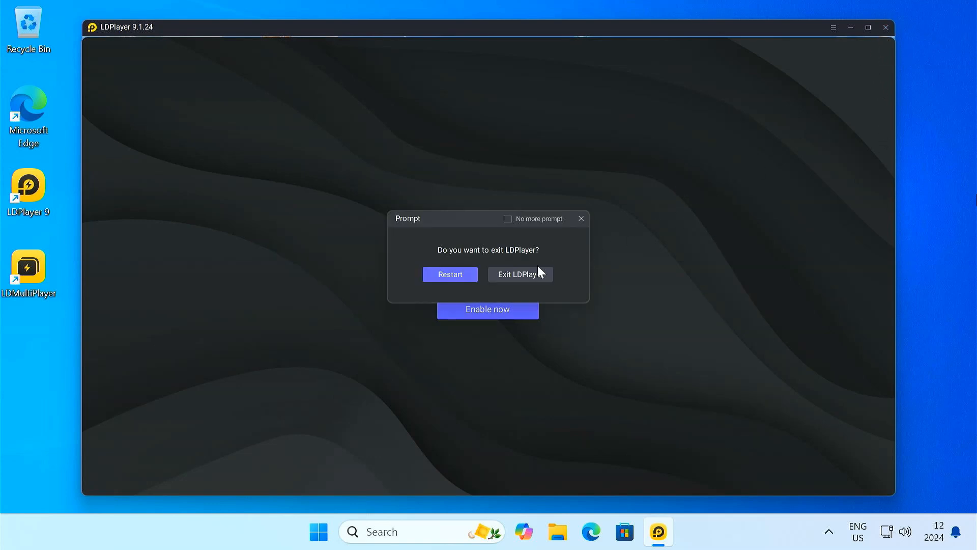
pyautogui.click(518, 273)
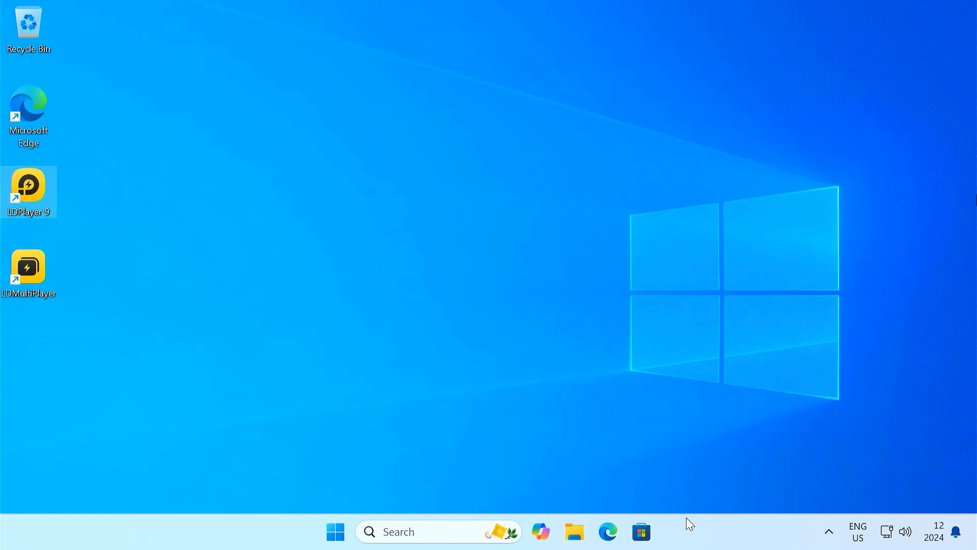
pyautogui.rightClick(689, 523)
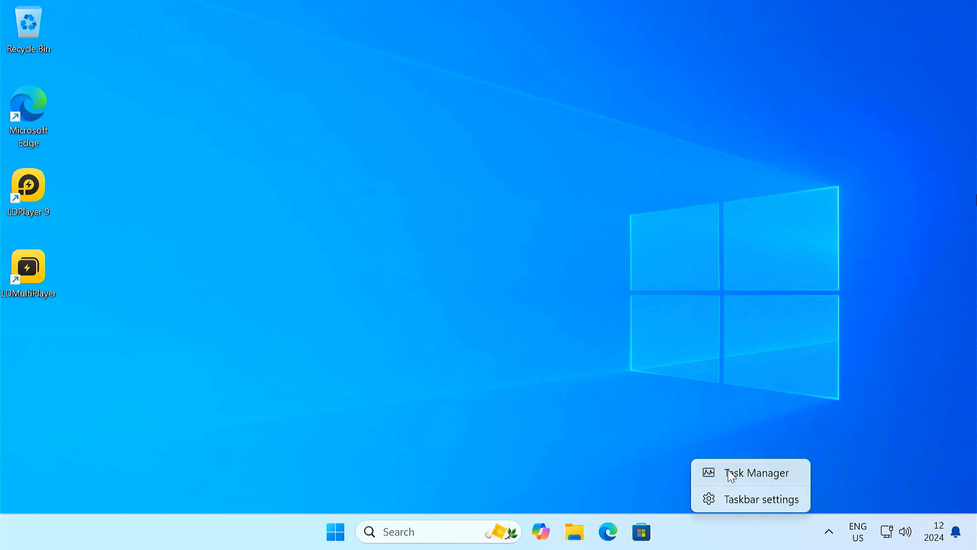
pyautogui.click(757, 472)
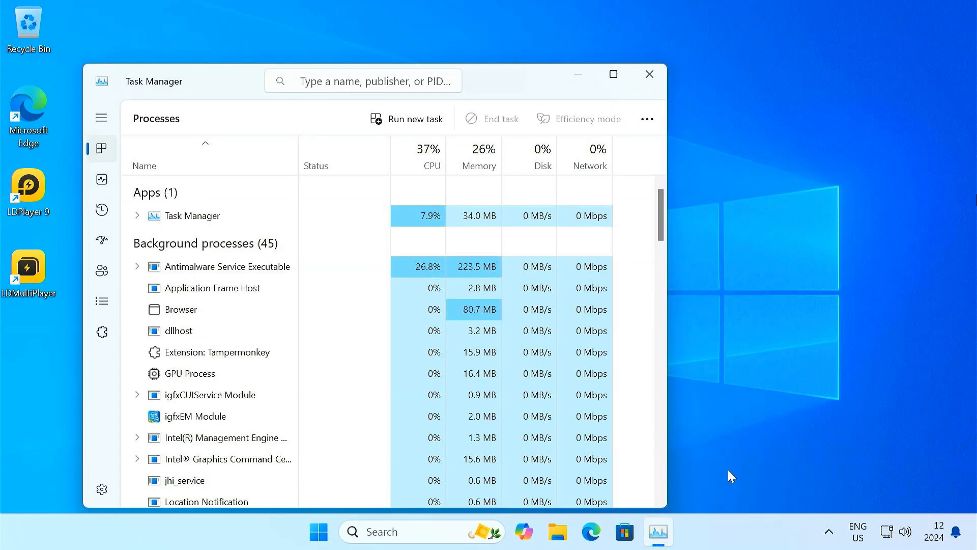
pyautogui.click(101, 179)
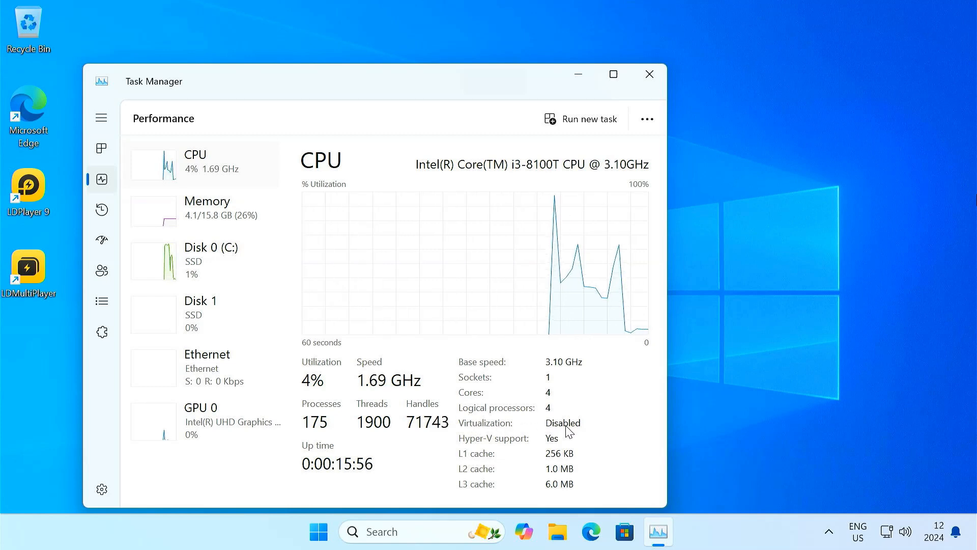
pyautogui.moveTo(650, 74)
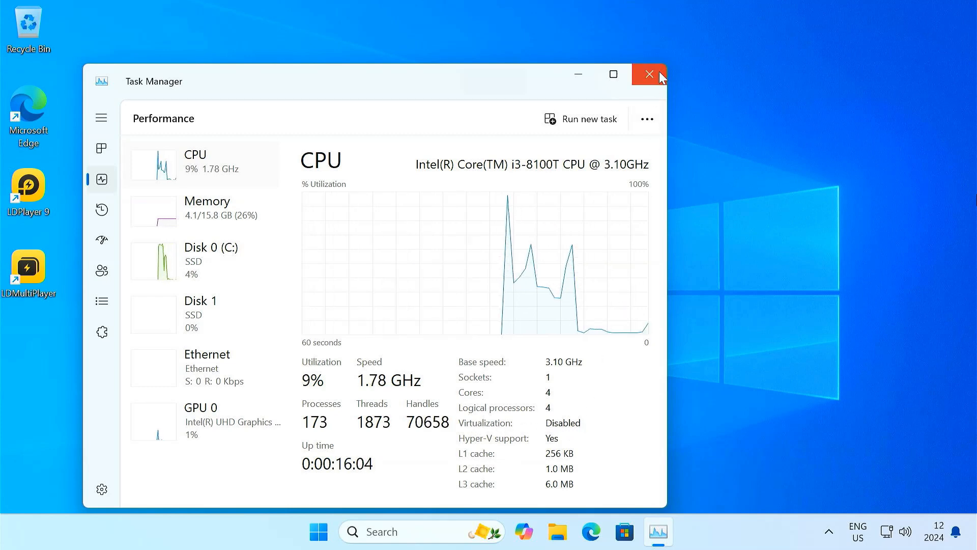
pyautogui.click(649, 73)
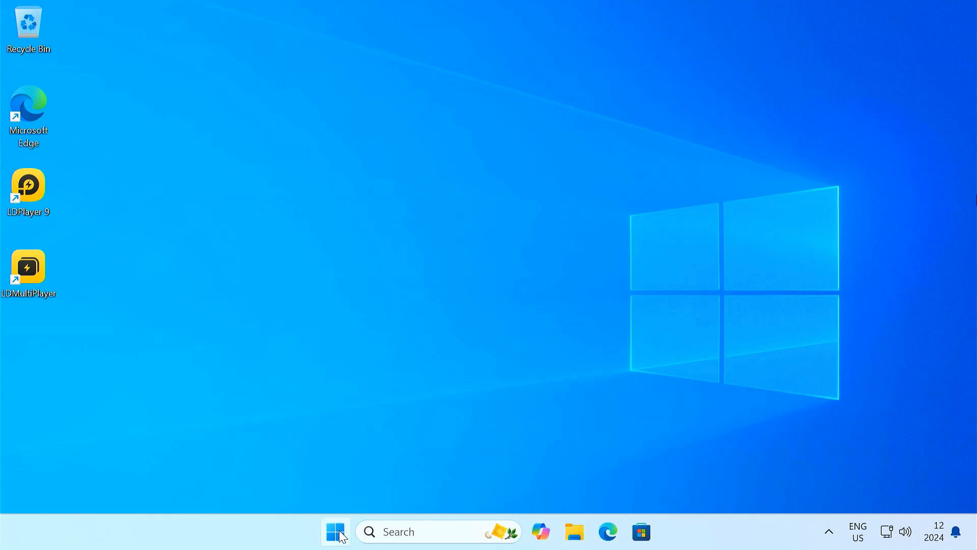
# From Settings > Windows Update > Recovery, restart the PC into advanced startup.
pyautogui.click(335, 531)
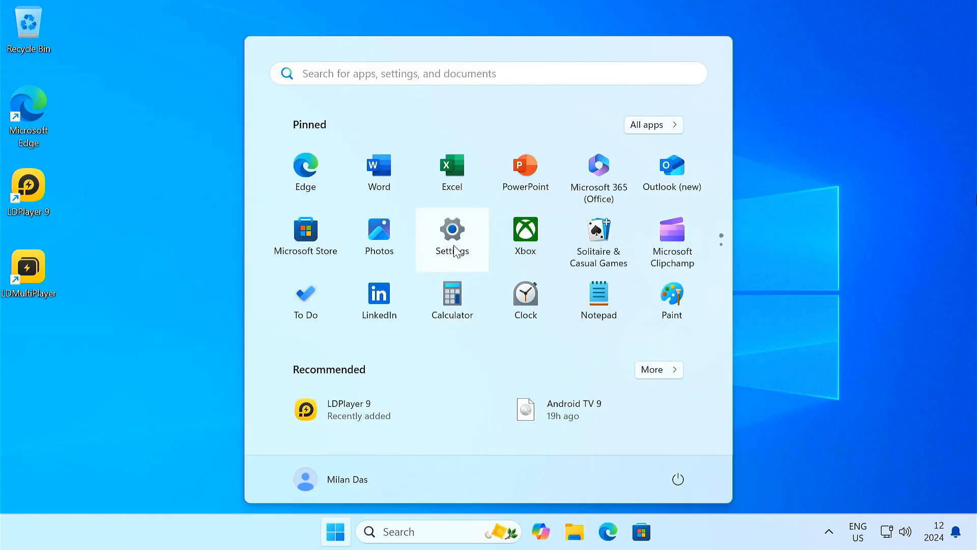
pyautogui.click(452, 238)
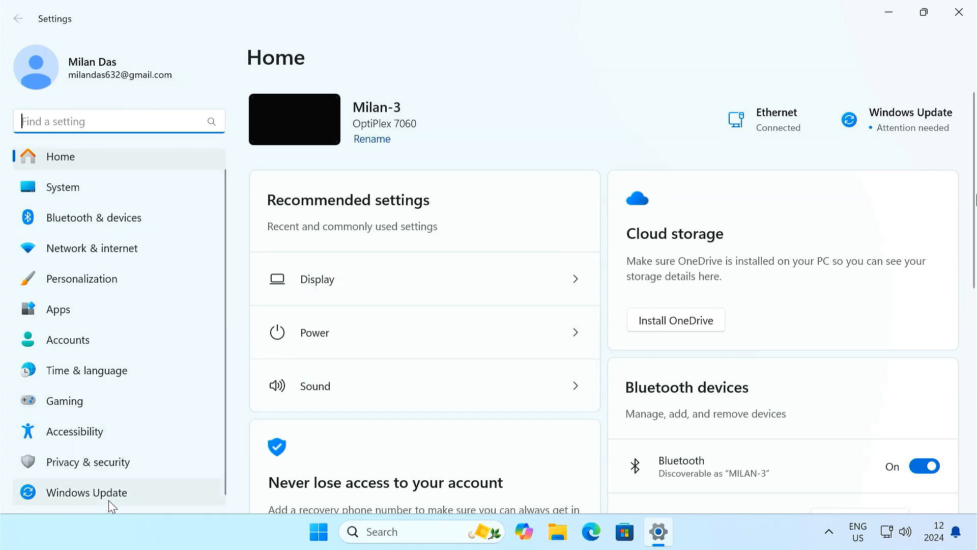
pyautogui.click(86, 492)
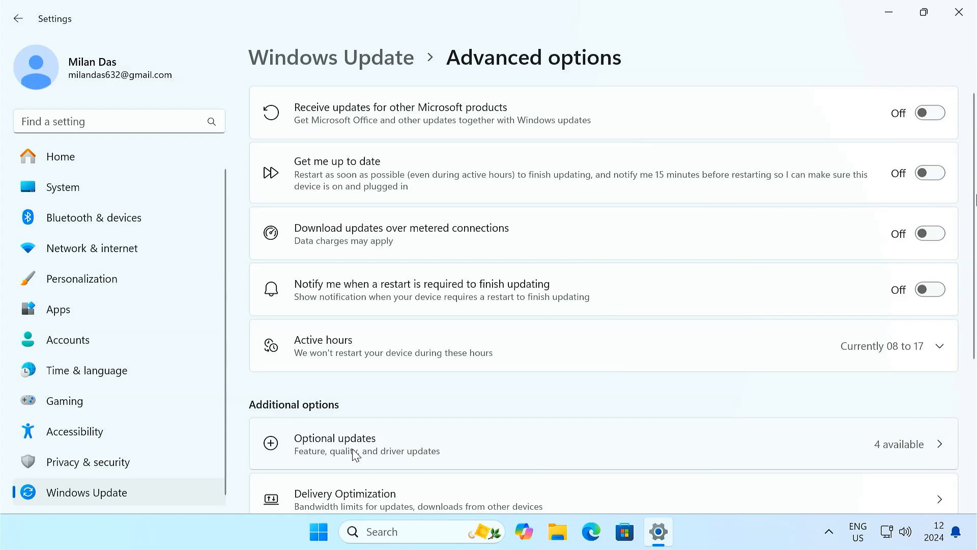
pyautogui.scroll(-3)
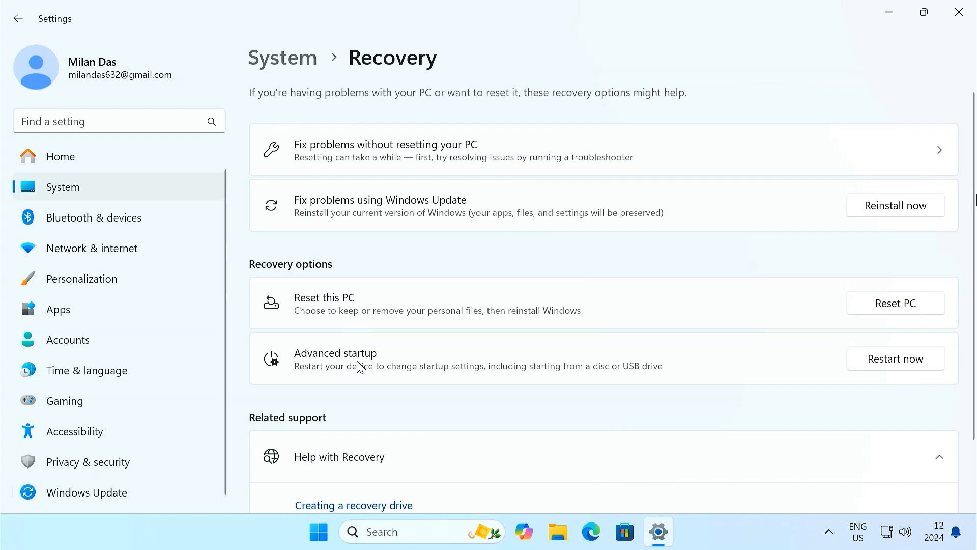
pyautogui.moveTo(879, 367)
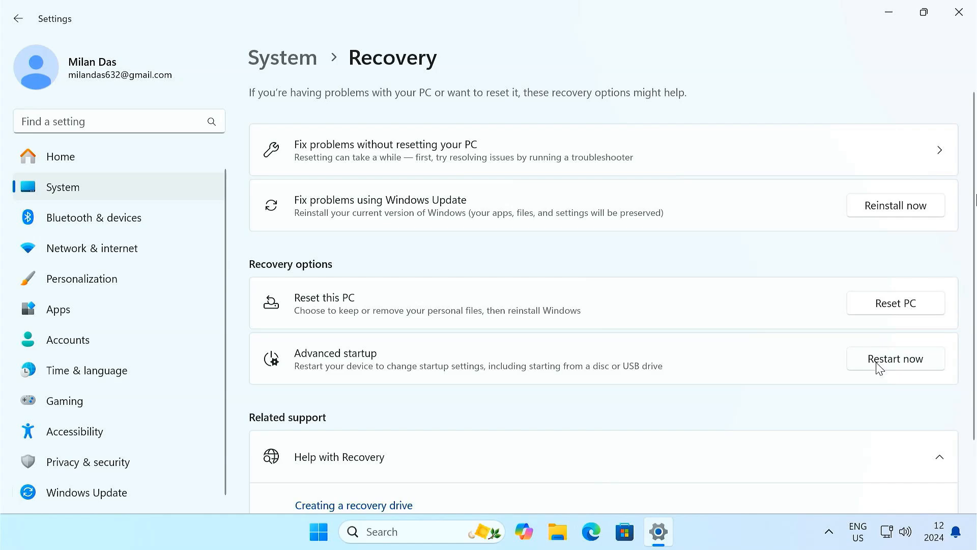
pyautogui.click(895, 358)
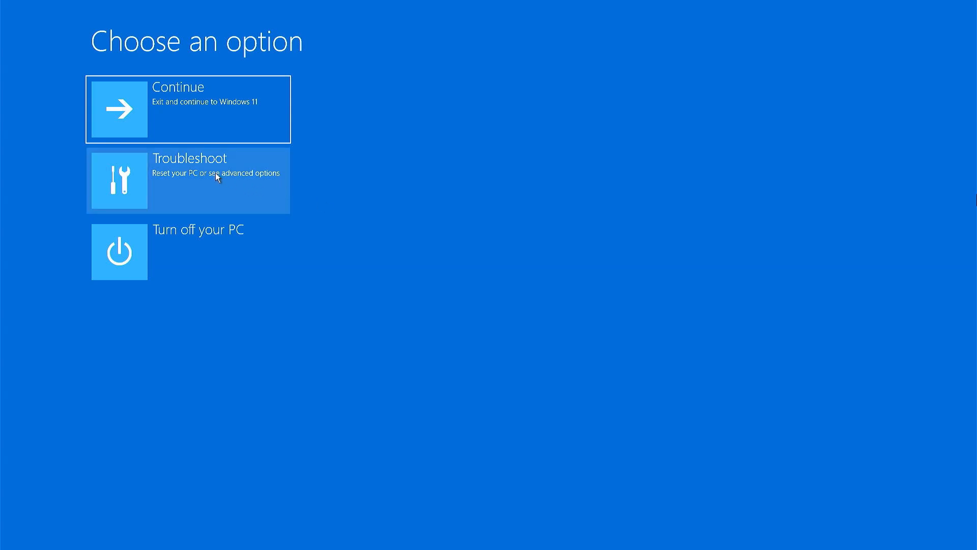
# Go through Troubleshoot > Advanced options > UEFI Firmware Settings and restart into BIOS.
pyautogui.click(187, 181)
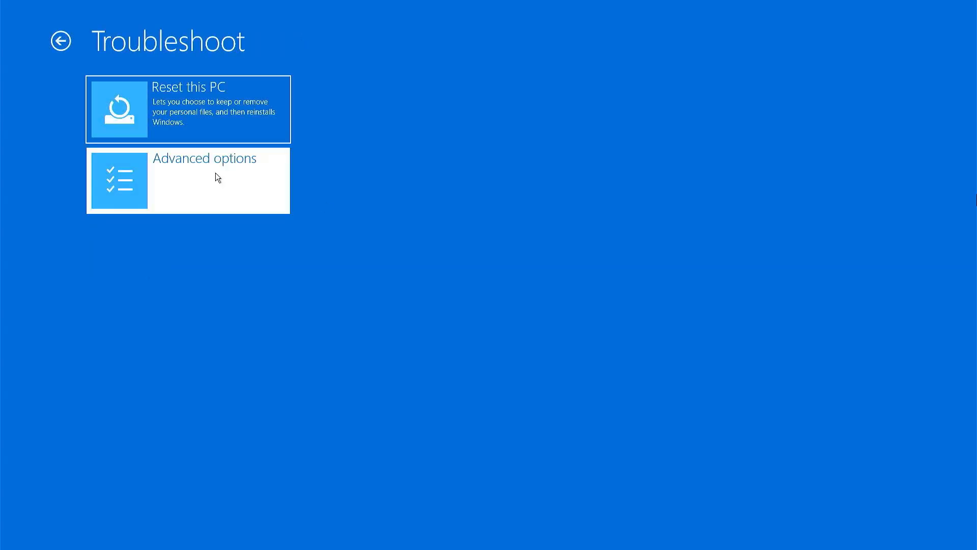
pyautogui.click(187, 181)
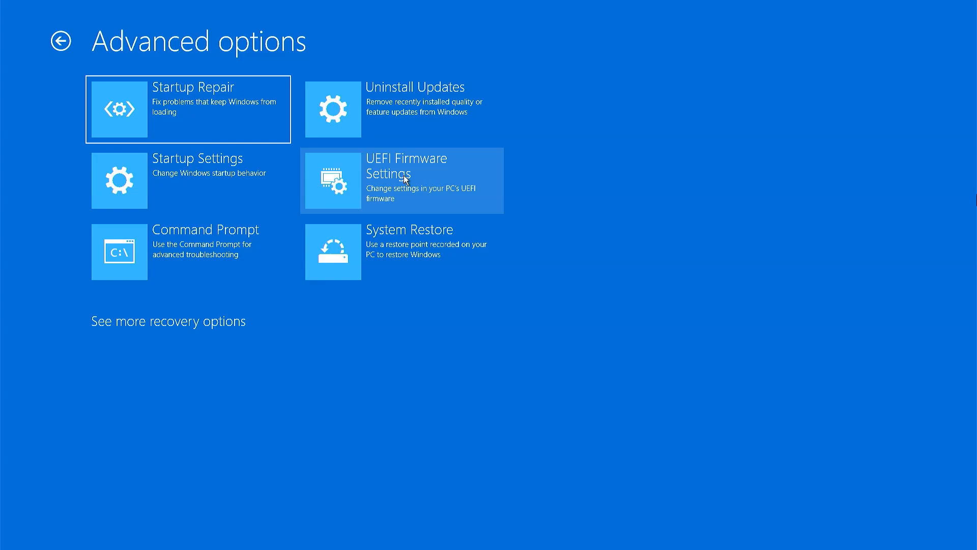
pyautogui.click(399, 180)
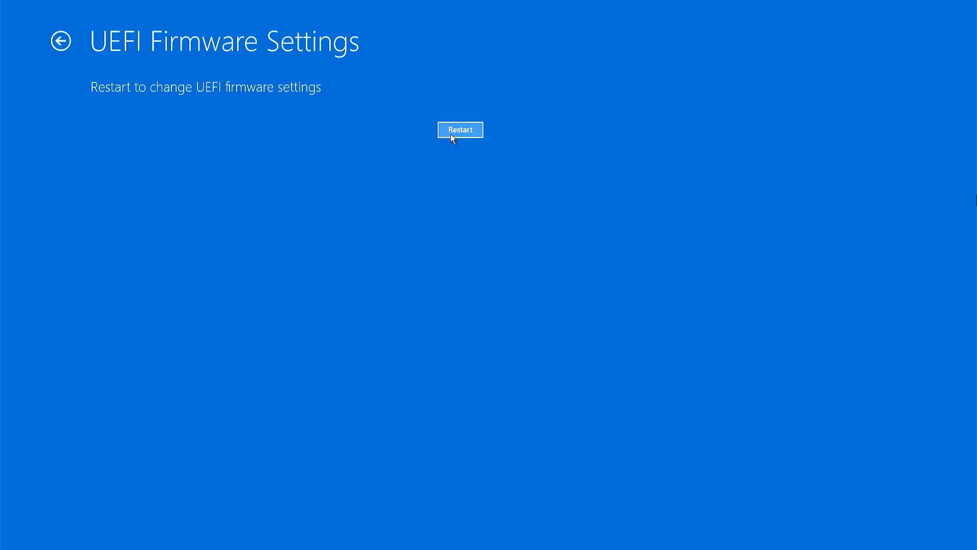
pyautogui.click(460, 129)
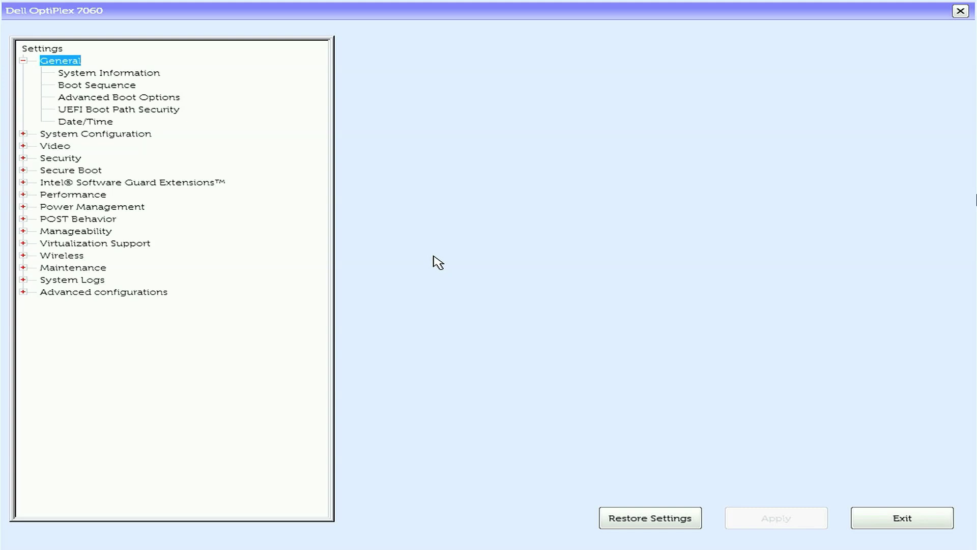
pyautogui.moveTo(118, 258)
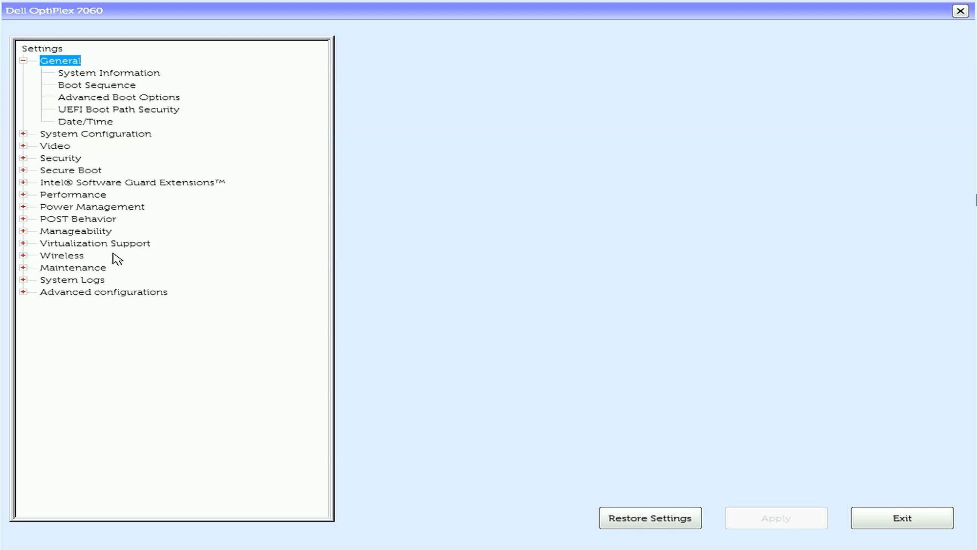
# Enable Intel Virtualization Technology under Virtualization Support and apply the change.
pyautogui.click(23, 243)
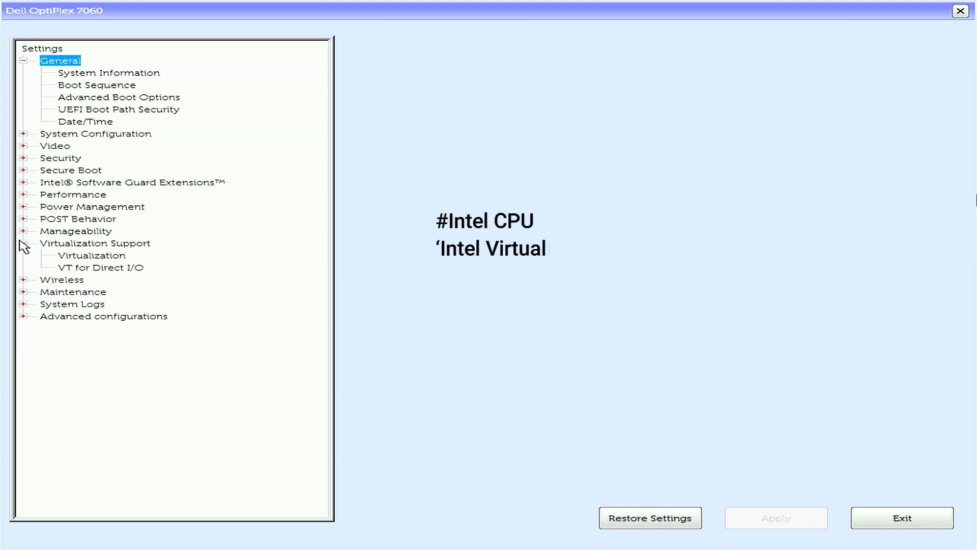
pyautogui.click(90, 255)
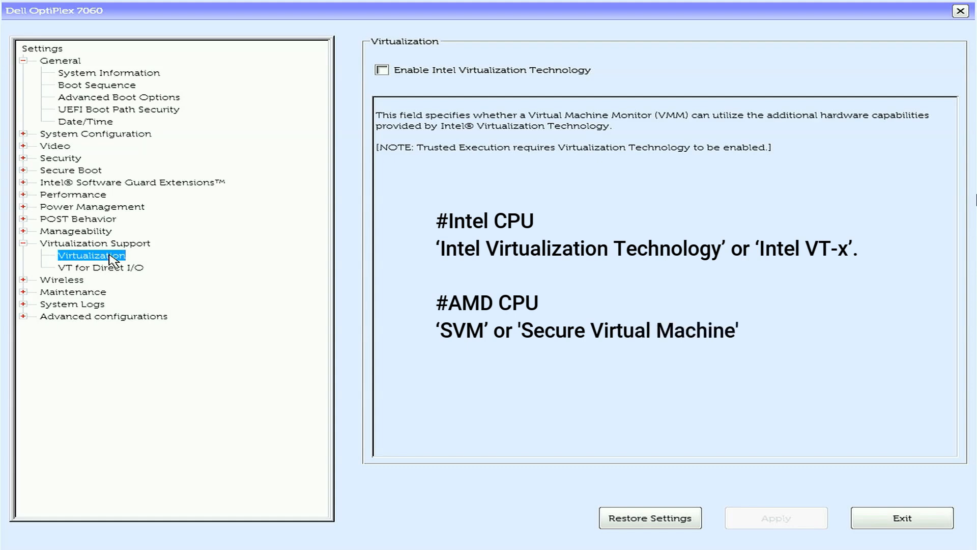
pyautogui.click(380, 71)
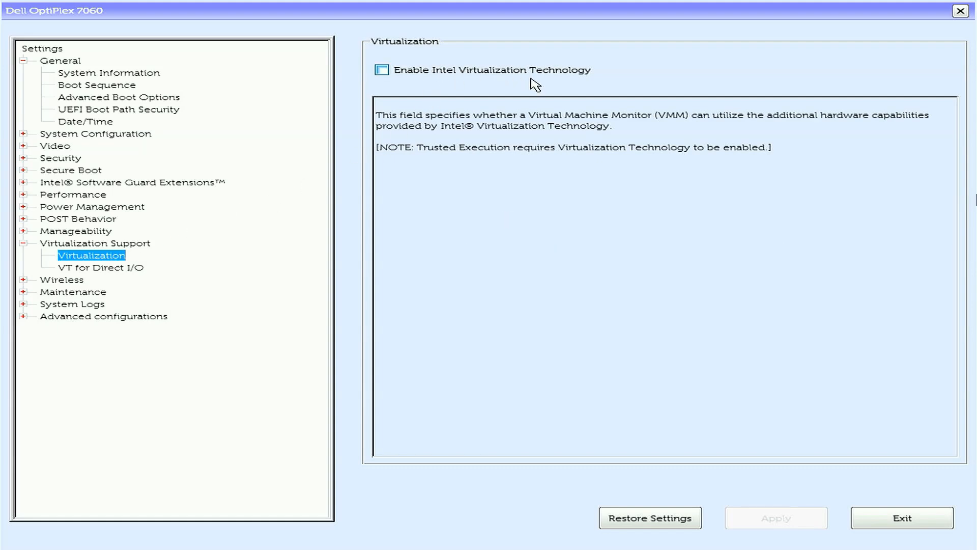
pyautogui.moveTo(375, 79)
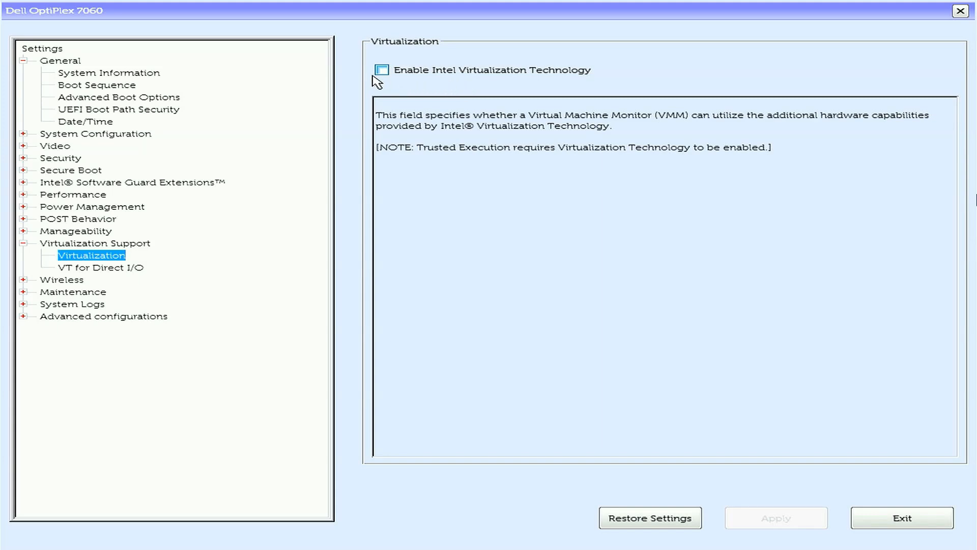
pyautogui.click(381, 70)
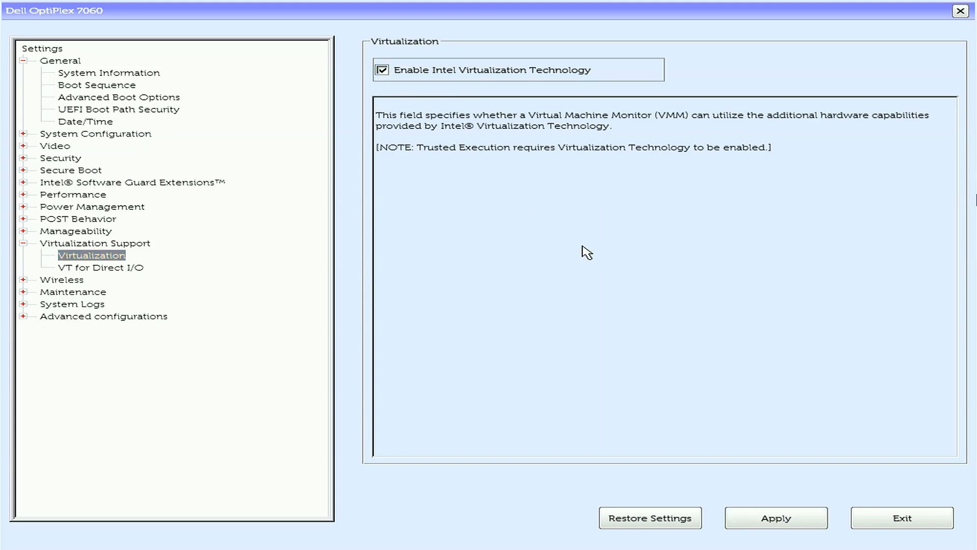
pyautogui.click(775, 518)
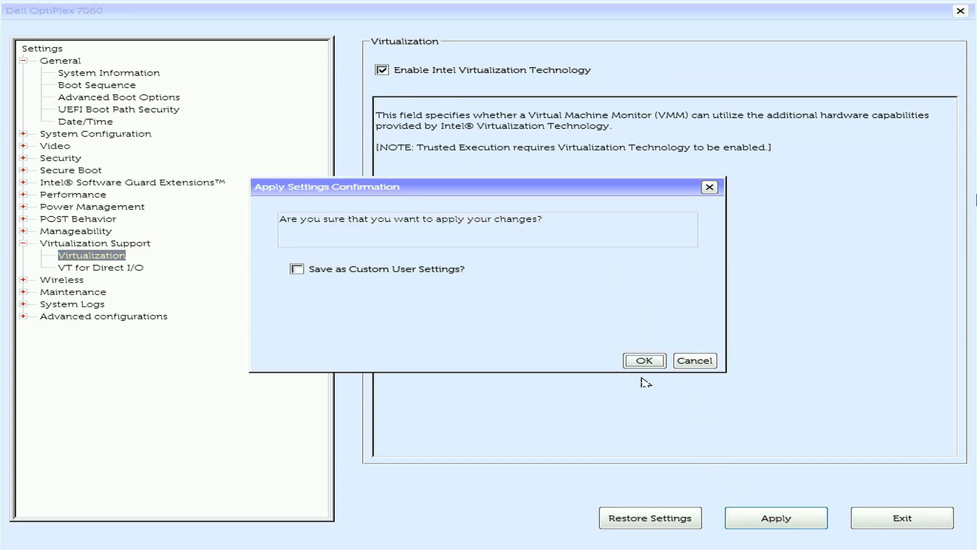
pyautogui.click(643, 360)
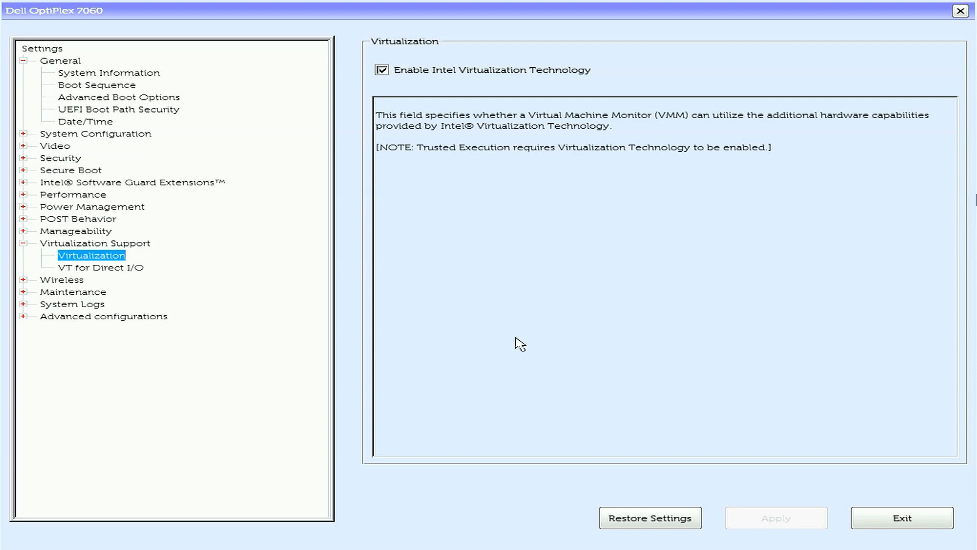
# Enable VT for Direct I/O under Virtualization Support and apply the change.
pyautogui.click(100, 268)
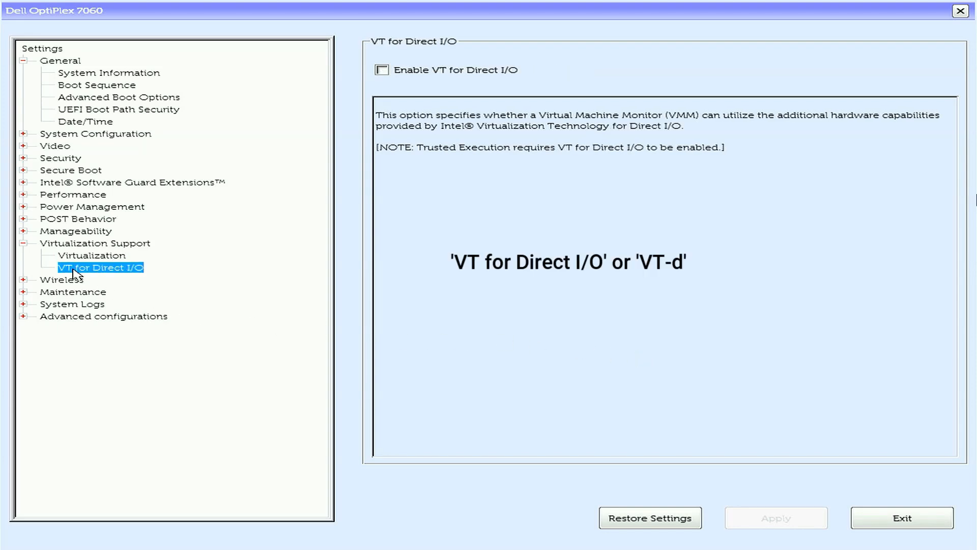
pyautogui.moveTo(115, 276)
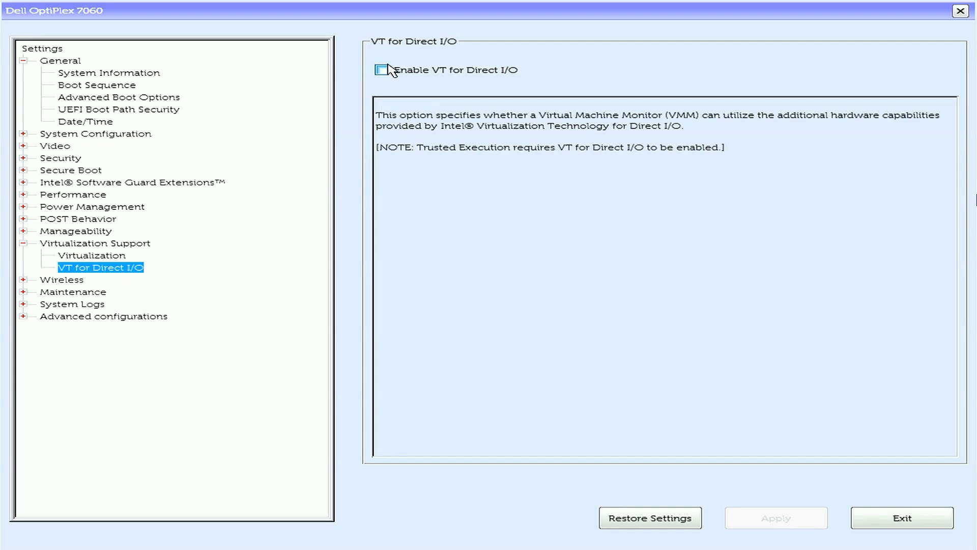
pyautogui.click(382, 69)
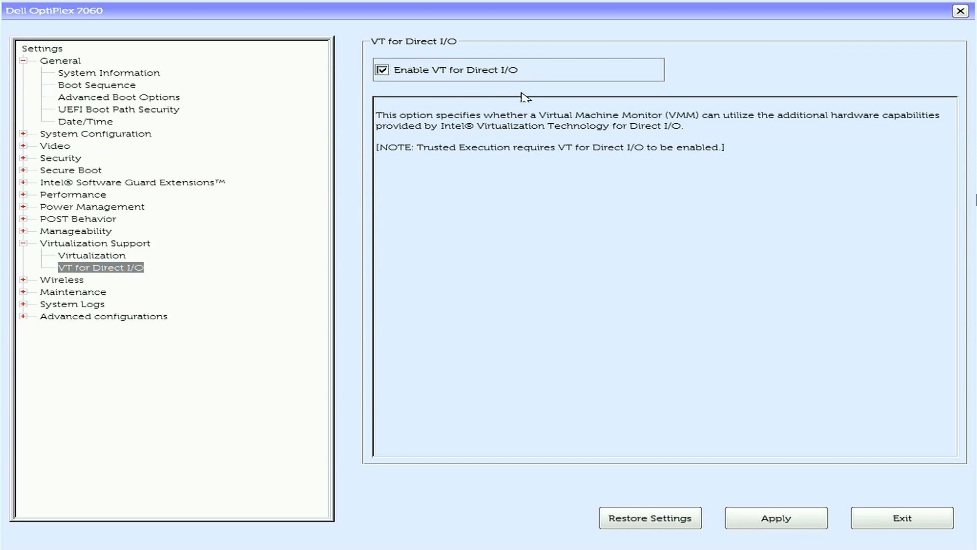
pyautogui.click(776, 517)
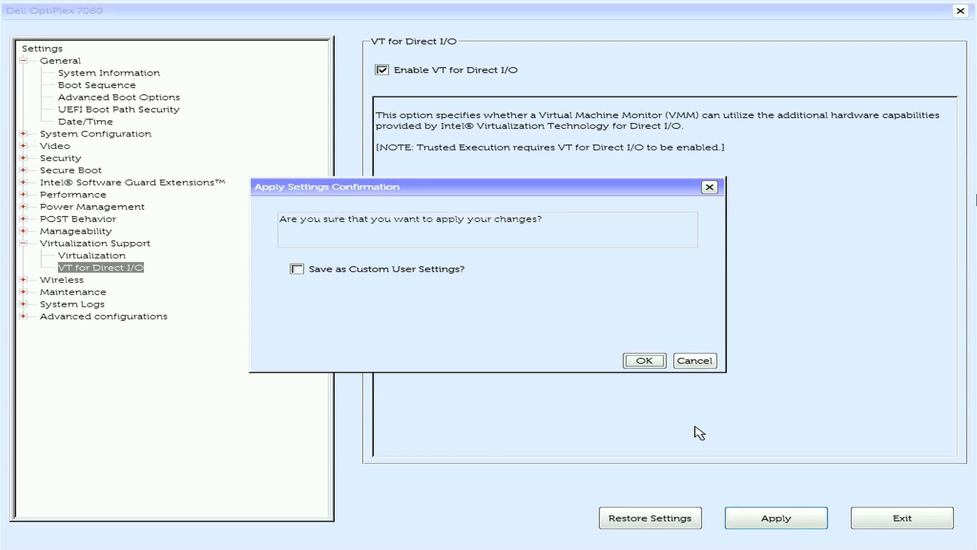
pyautogui.click(643, 360)
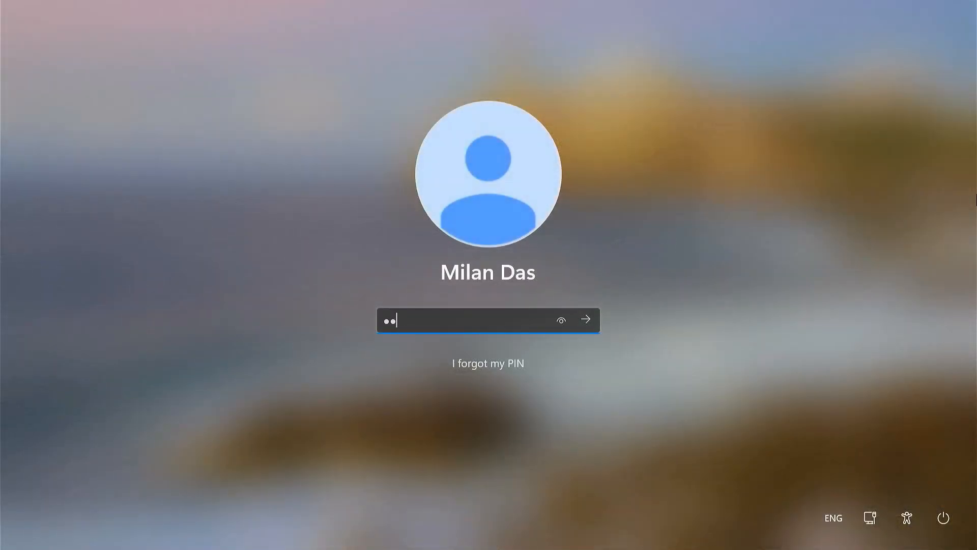
# Submit the PIN on the lock screen to sign in to Windows.
pyautogui.click(584, 318)
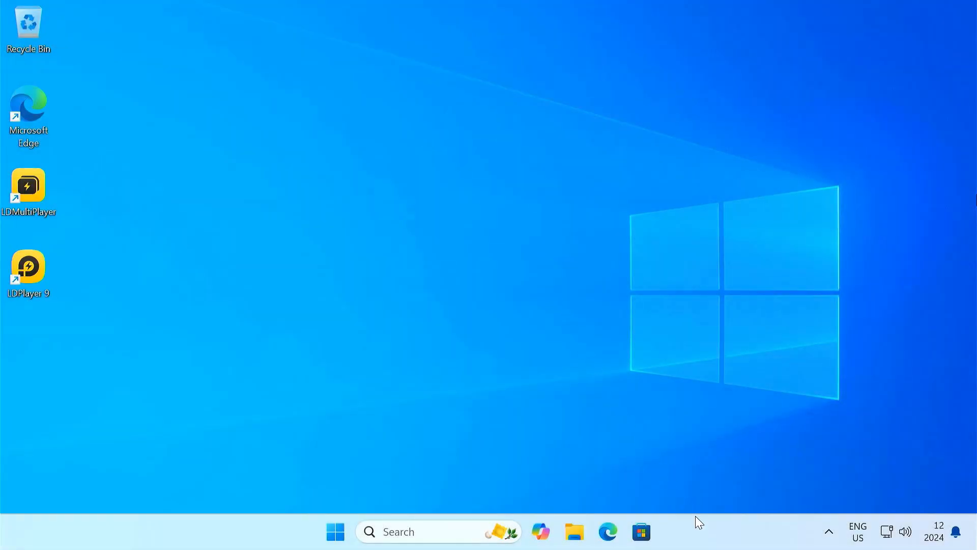
pyautogui.moveTo(751, 485)
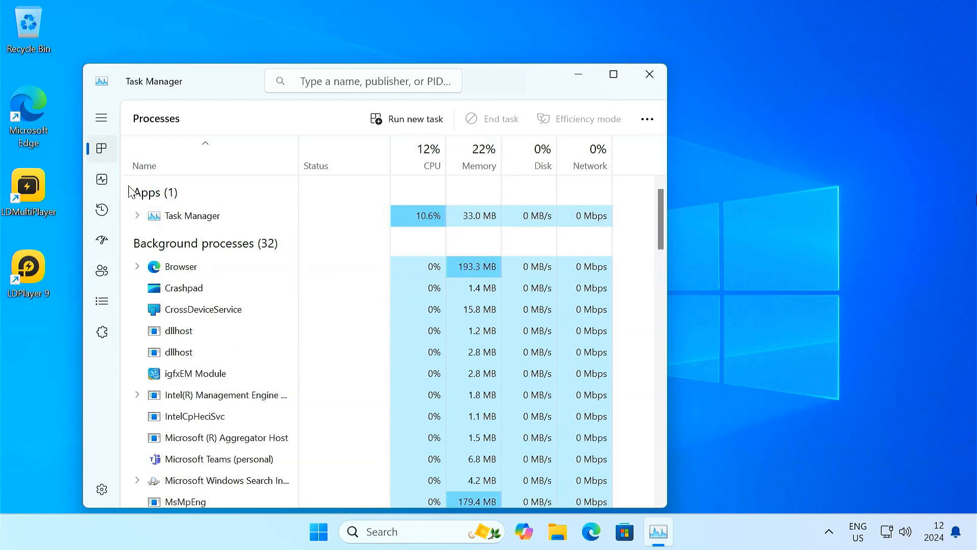
# Check CPU shows Virtualization: Enabled on the Performance tab, then close Task Manager.
pyautogui.click(100, 179)
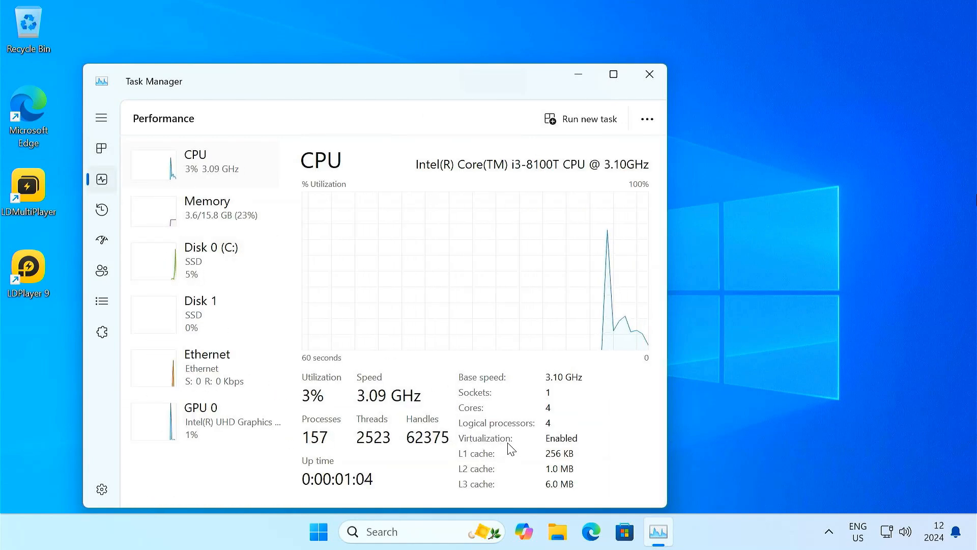
pyautogui.moveTo(632, 282)
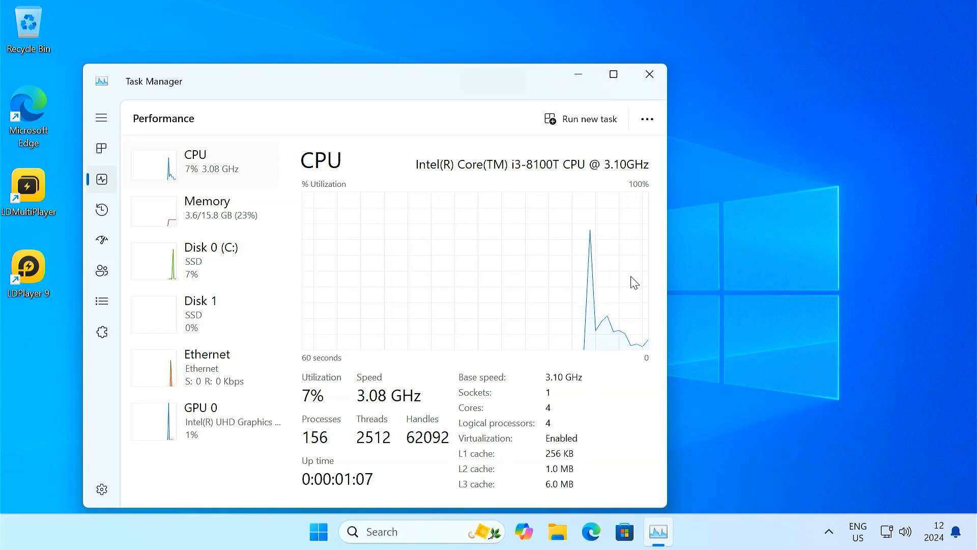
pyautogui.click(648, 74)
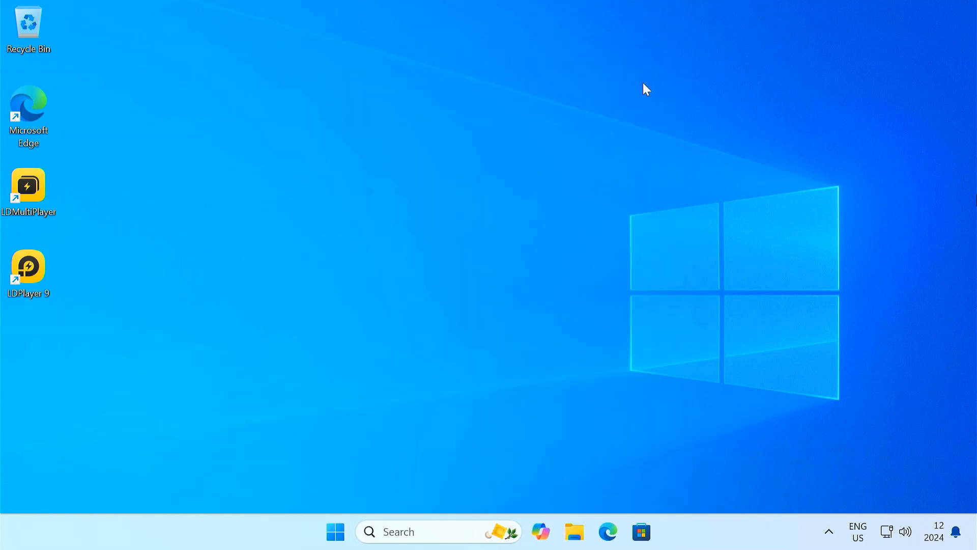
pyautogui.moveTo(29, 264)
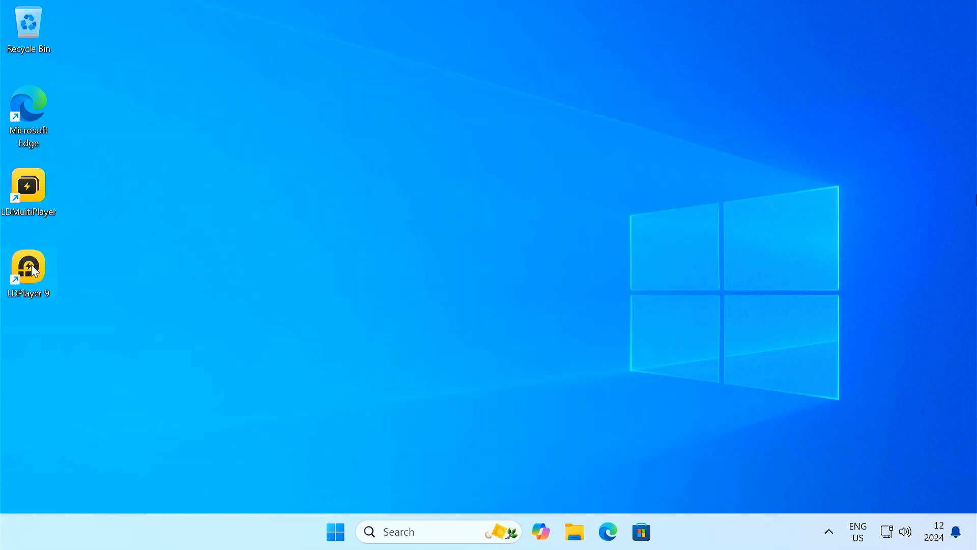
# Launch LDPlayer 9 from the desktop shortcut and minimize it once at the home screen.
pyautogui.doubleClick(27, 264)
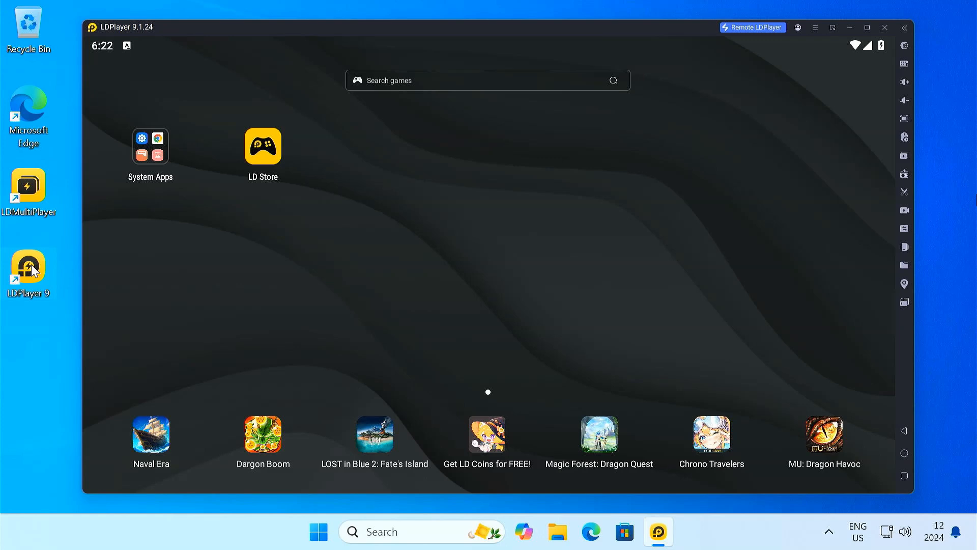
pyautogui.moveTo(619, 211)
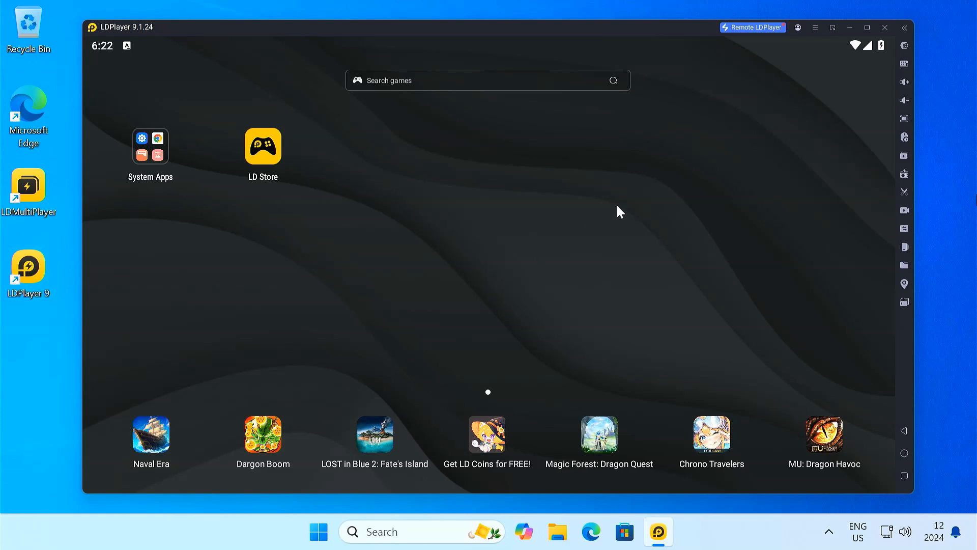
pyautogui.click(883, 27)
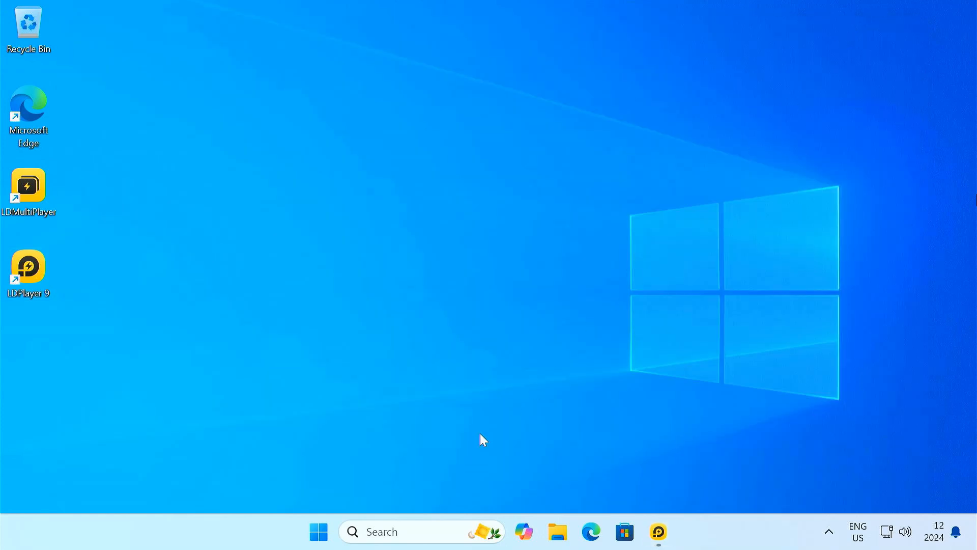
# Search 'windows features' to reach Turn Windows features on or off.
pyautogui.write('windows')
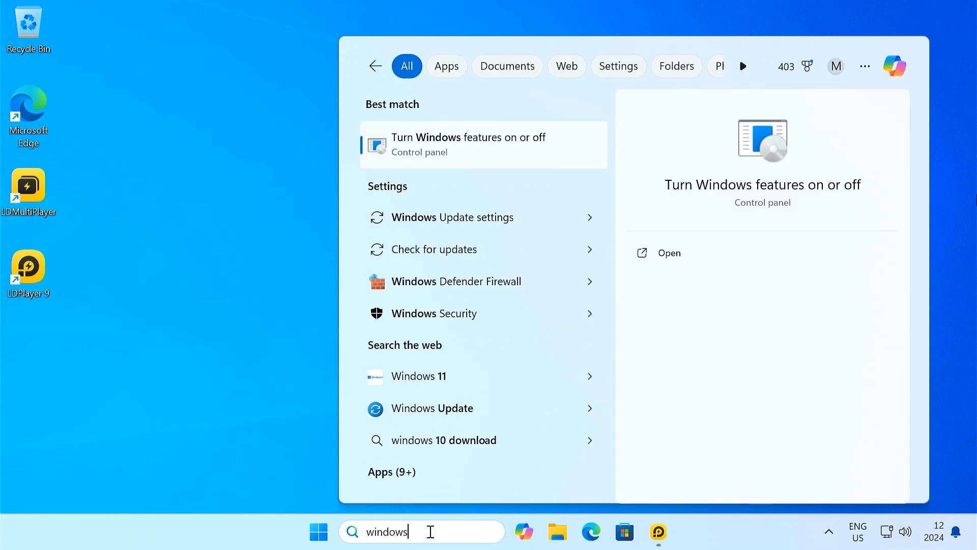
pyautogui.write('features')
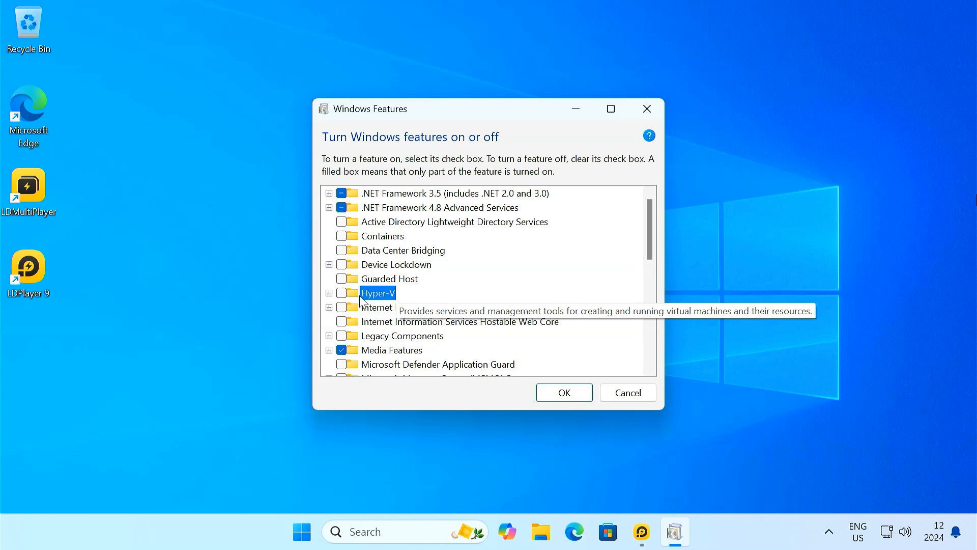
pyautogui.moveTo(391, 306)
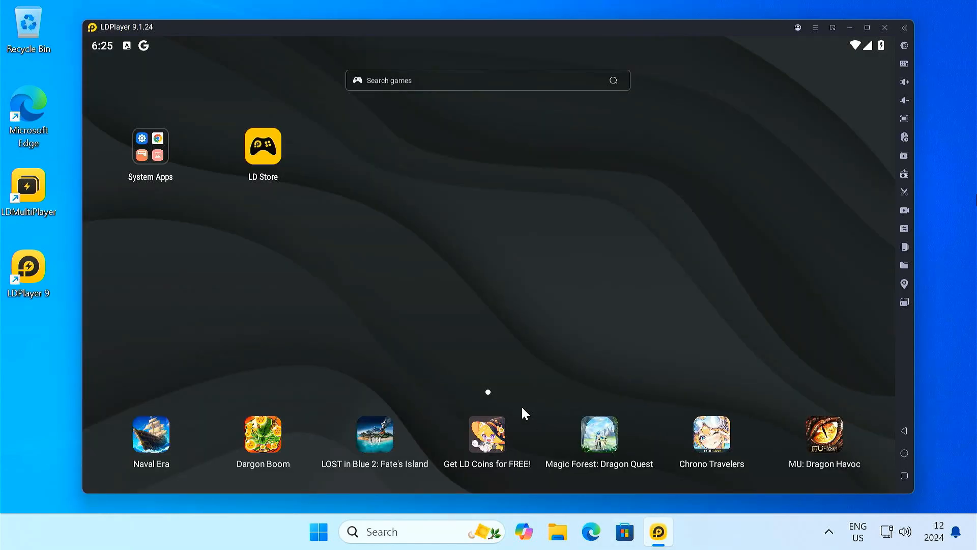
# Run Play Store in the emulator, browse the Games section, and return from a game page.
pyautogui.click(150, 146)
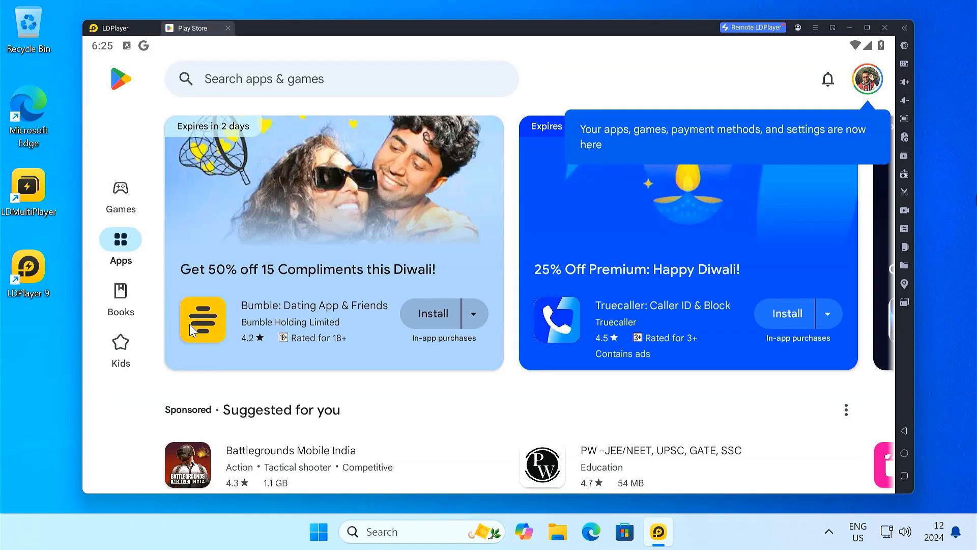
pyautogui.click(120, 196)
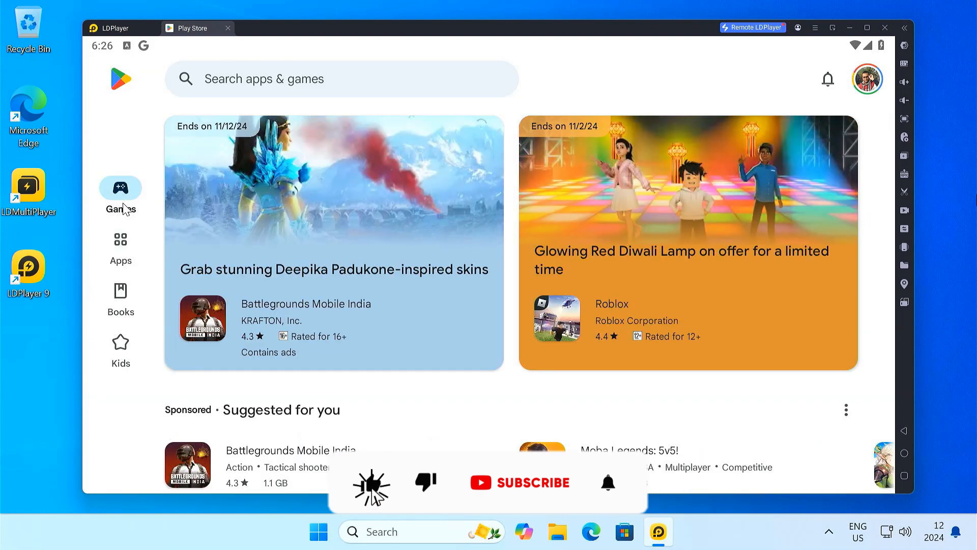
pyautogui.scroll(-3)
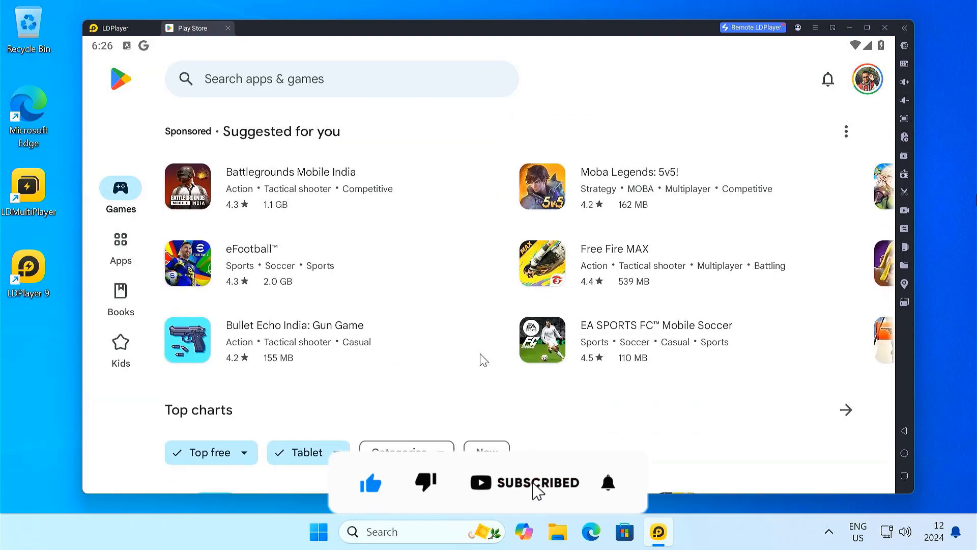
pyautogui.scroll(-3)
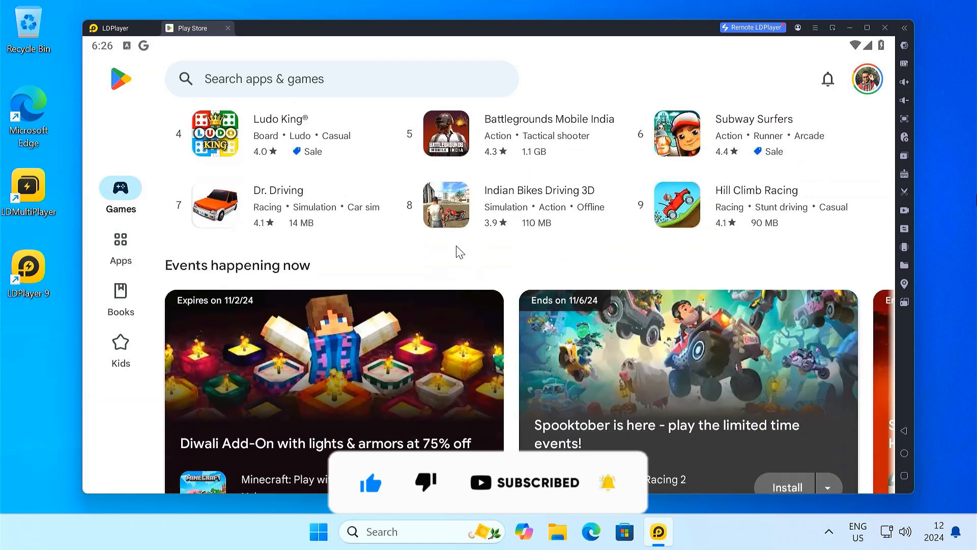
pyautogui.scroll(-3)
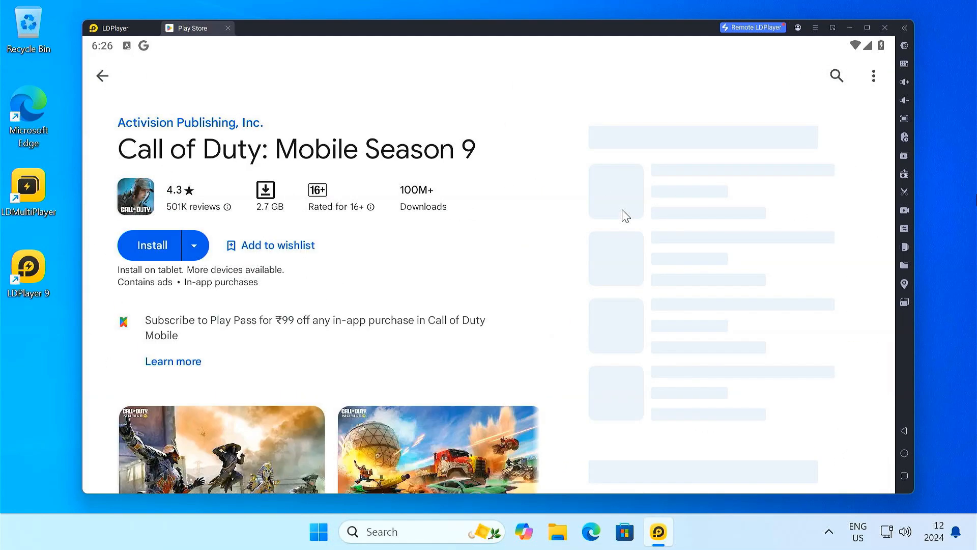
pyautogui.click(101, 76)
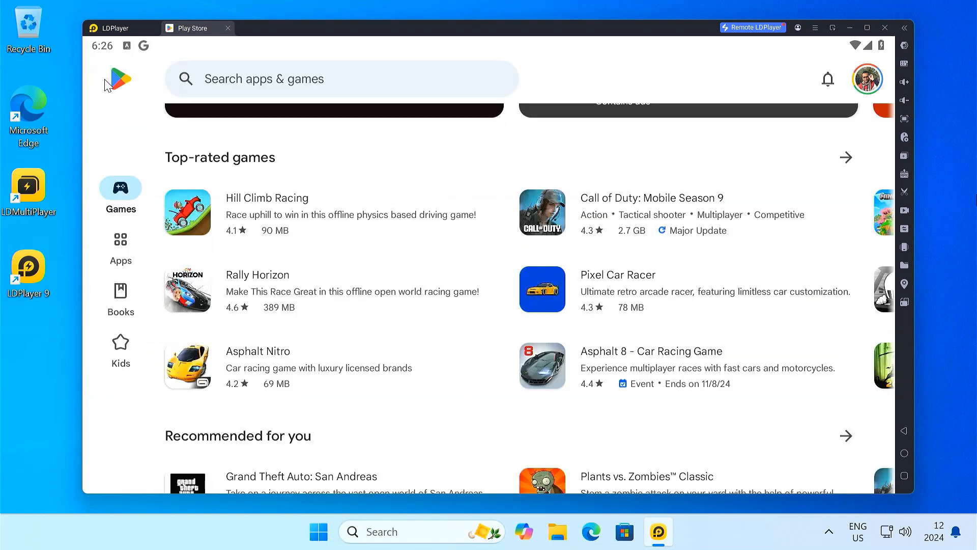